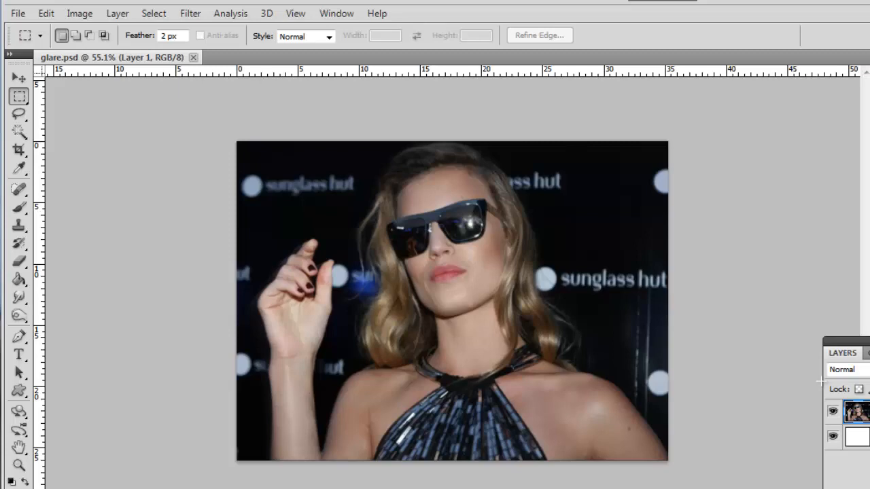
mouse_move(430, 219)
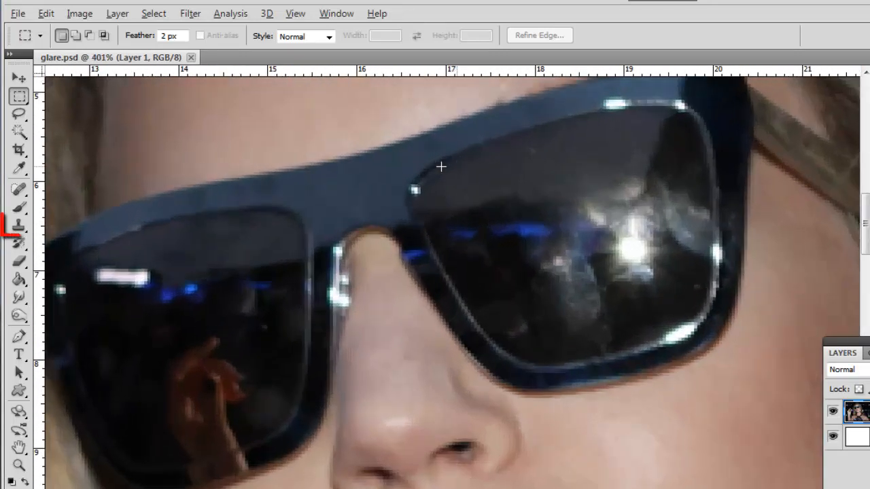
Pick the Clone Stamp tool and reduce the brush to about 27 px at 0% hardness
click(19, 227)
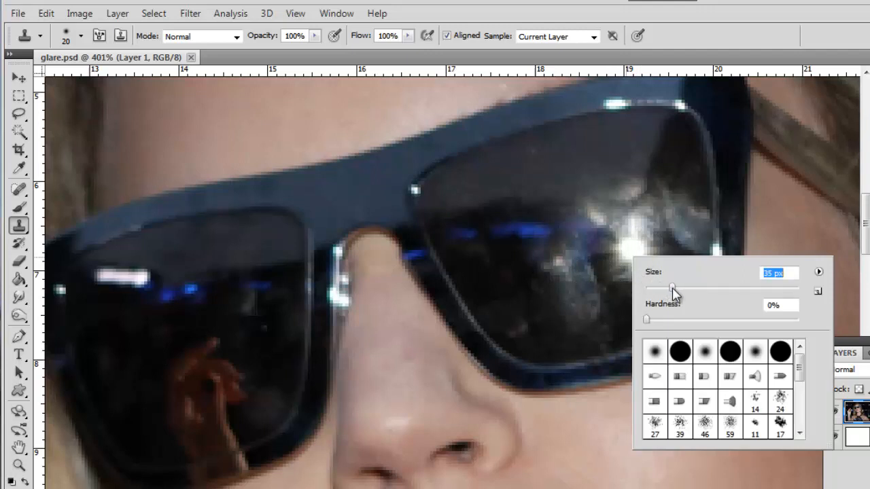
drag(673, 288, 666, 288)
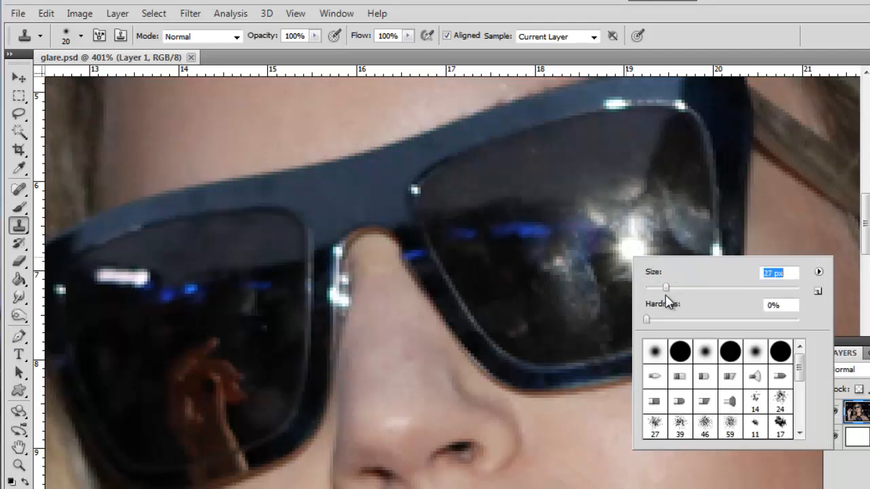
drag(665, 288, 656, 287)
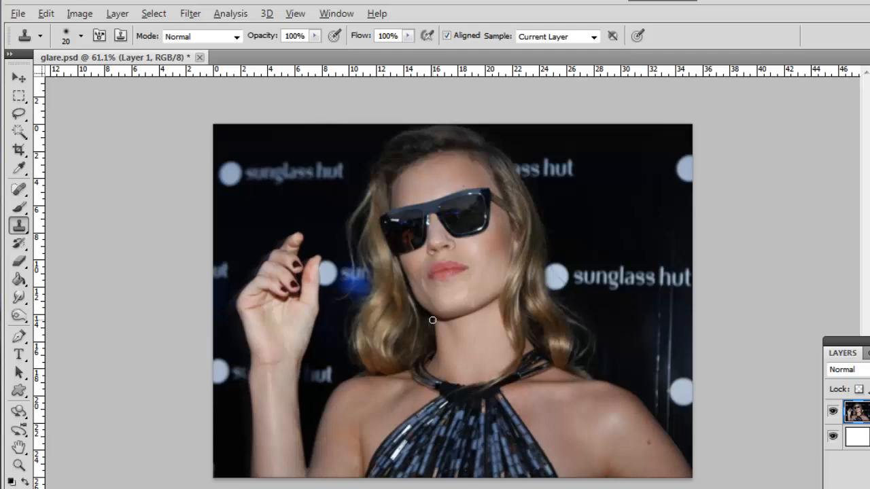
mouse_move(639, 359)
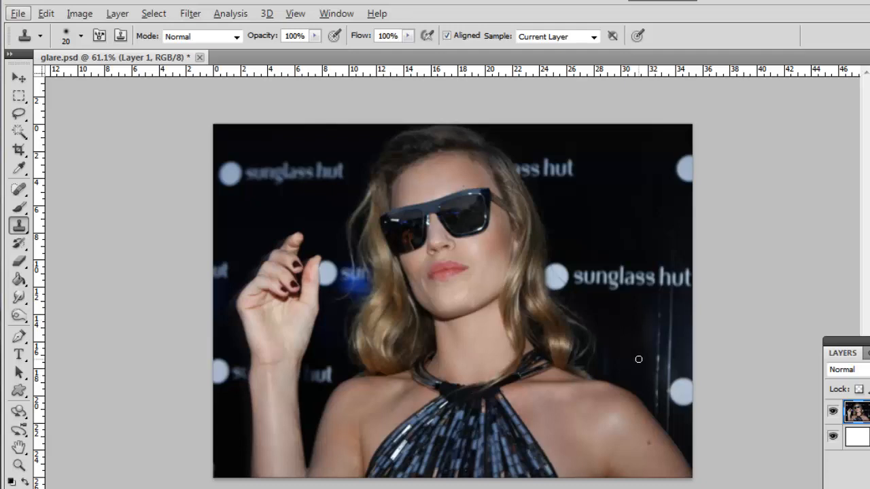